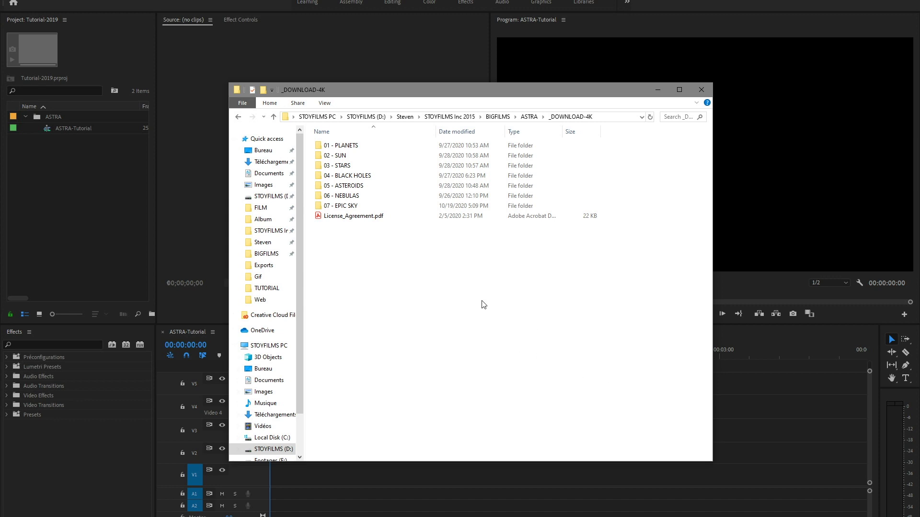
mouse_move(404, 242)
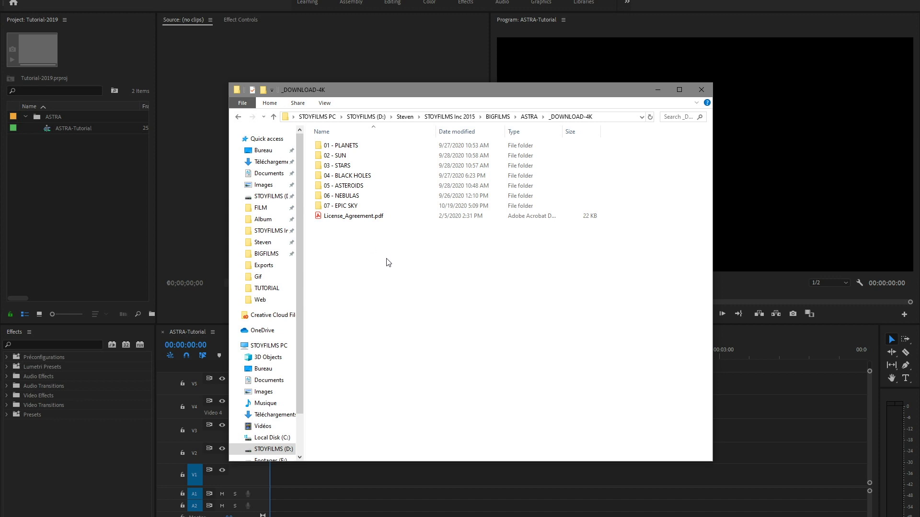
mouse_move(382, 264)
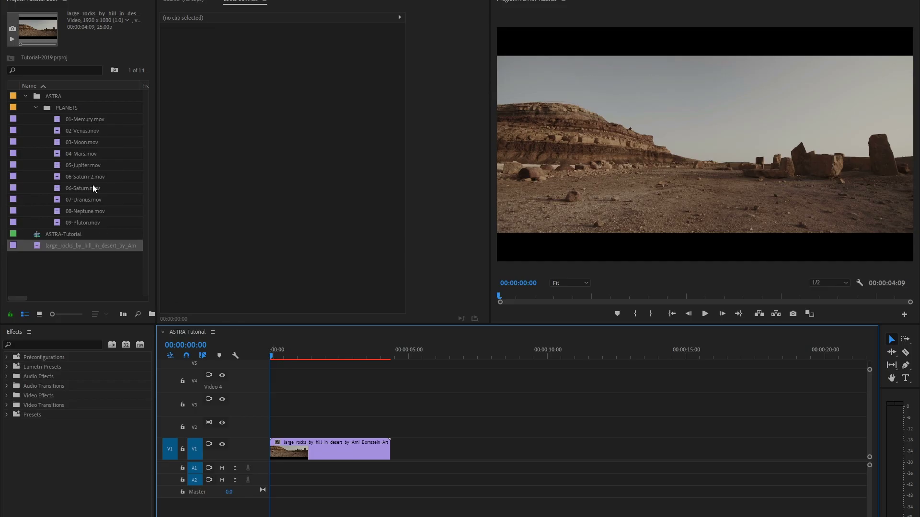
mouse_move(86, 177)
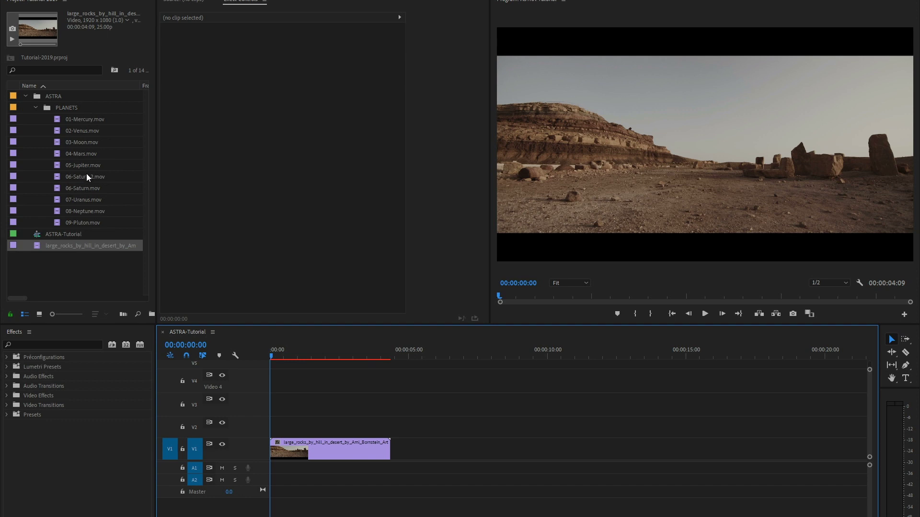
Collapse the PLANETS bin in the Project panel
click(82, 188)
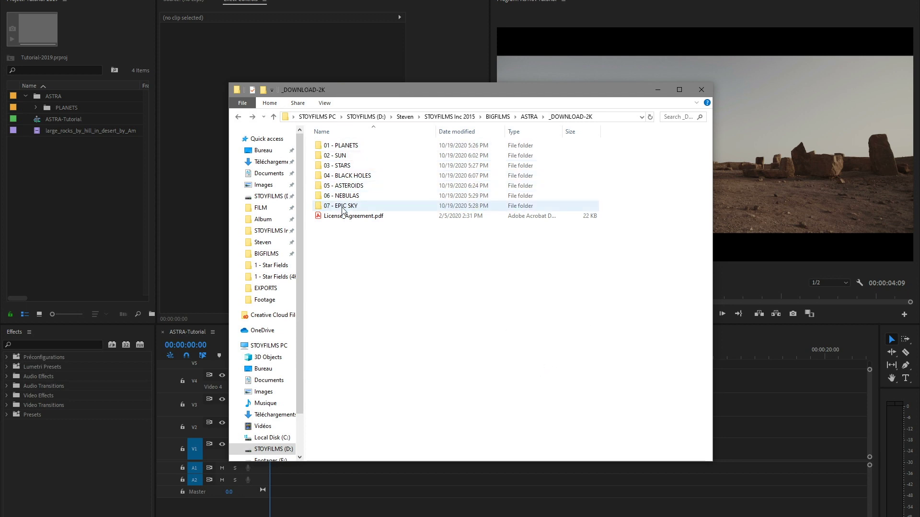
Import the 07 - EPIC SKY folder, place an Epic Sky image on V2, then try another
double_click(339, 206)
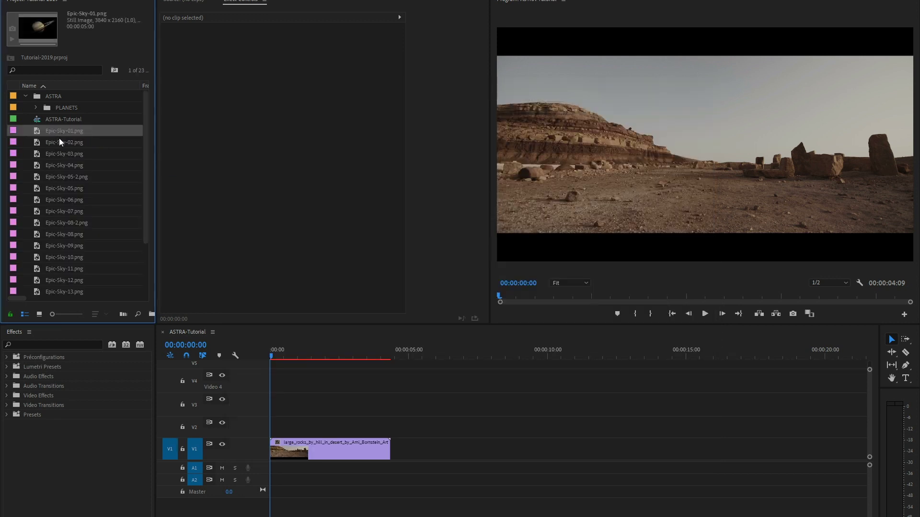
drag(64, 130, 343, 427)
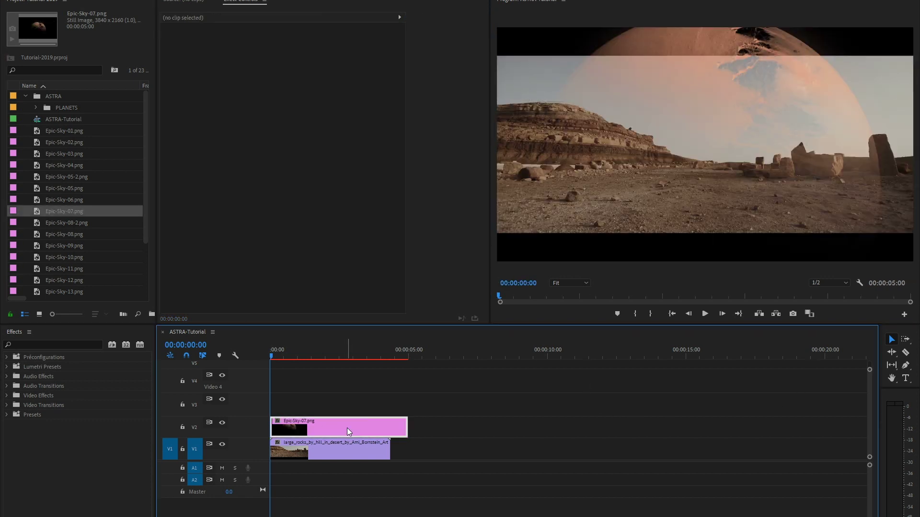
click(337, 426)
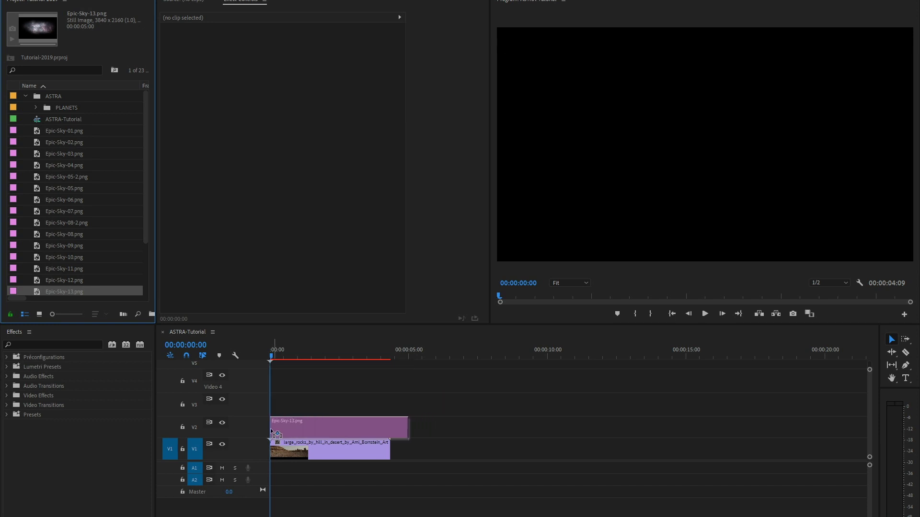
click(337, 427)
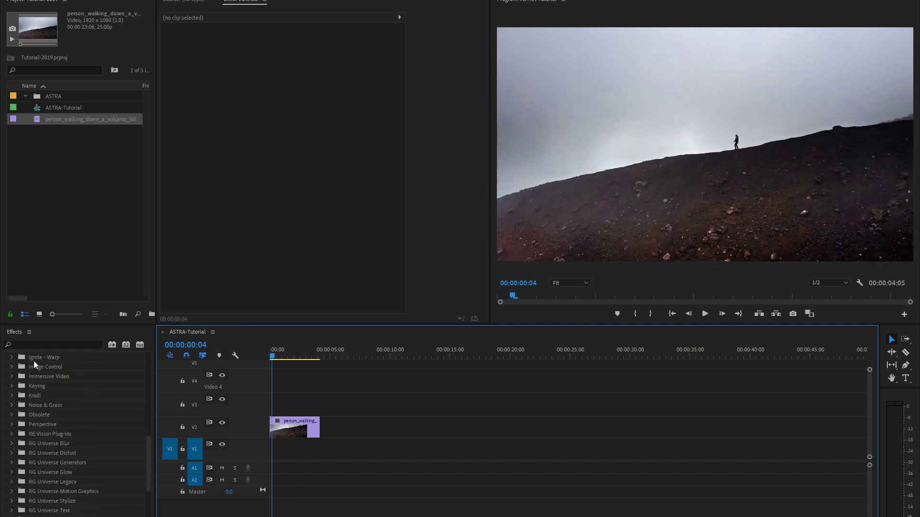
Open the Keying effects to apply Color Key to the hill clip's grey sky
click(12, 386)
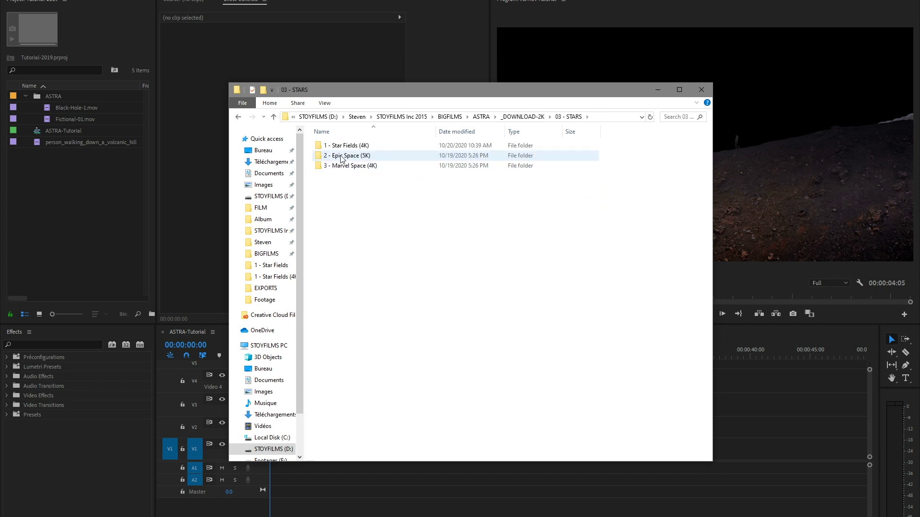
Import Epic-Space-08.jpg, place it on V1 under the hill clip, and select the hill clip
double_click(347, 156)
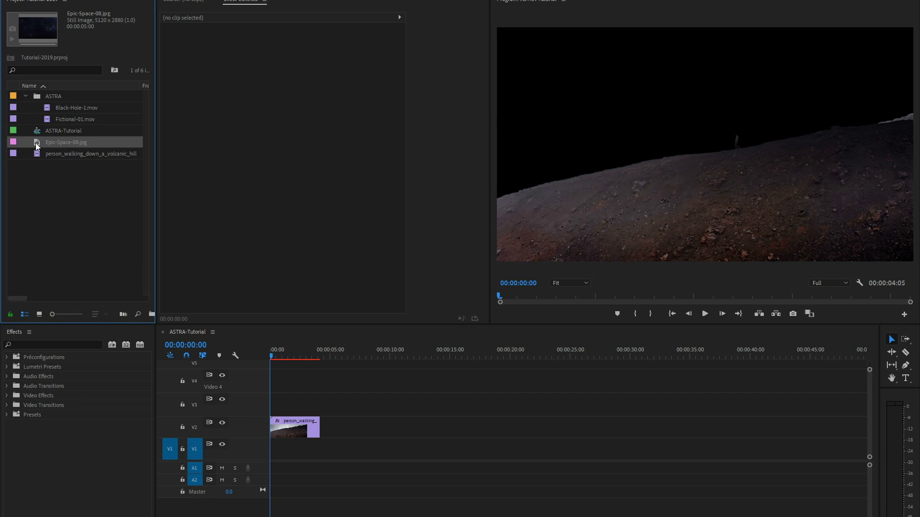
drag(66, 142, 299, 449)
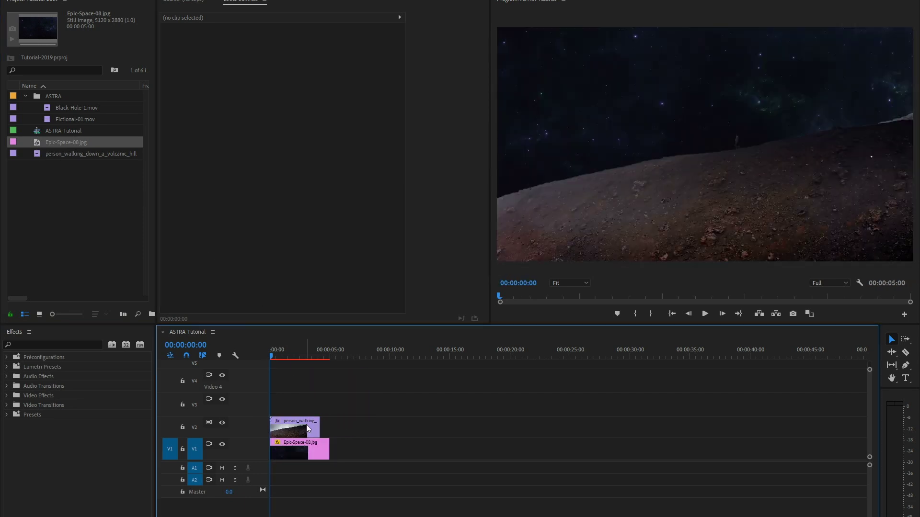
click(272, 356)
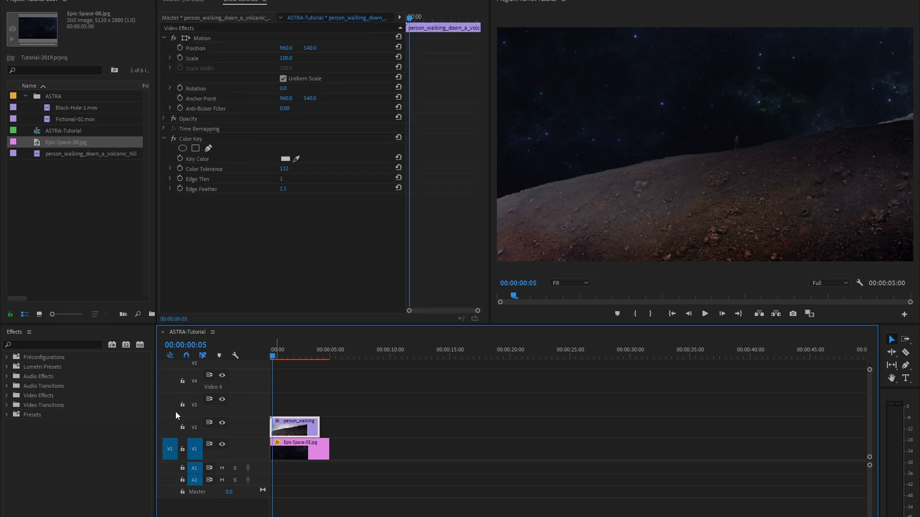
Apply Brightness & Contrast to the hill clip with Brightness -79
click(39, 396)
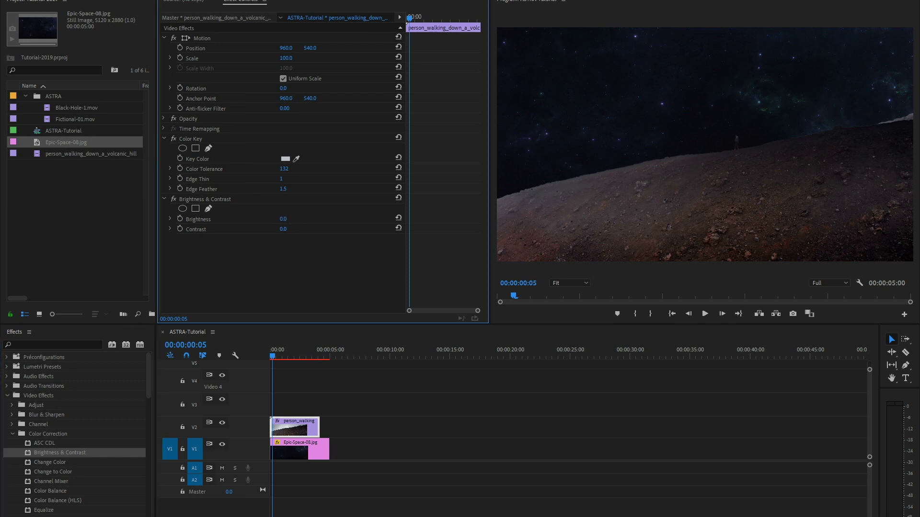
text(-79.0)
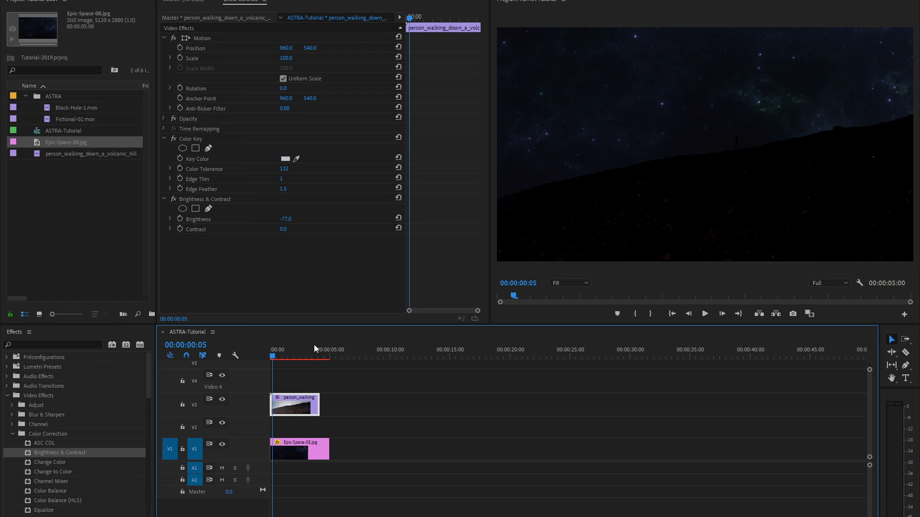
Place Fictional-01.mov on V2 between the star field and the hill clip
click(75, 119)
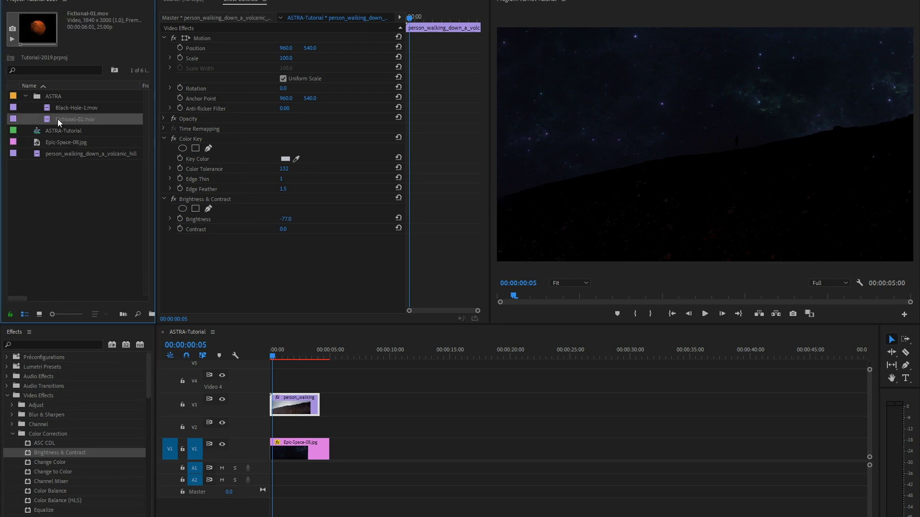
drag(75, 118, 302, 427)
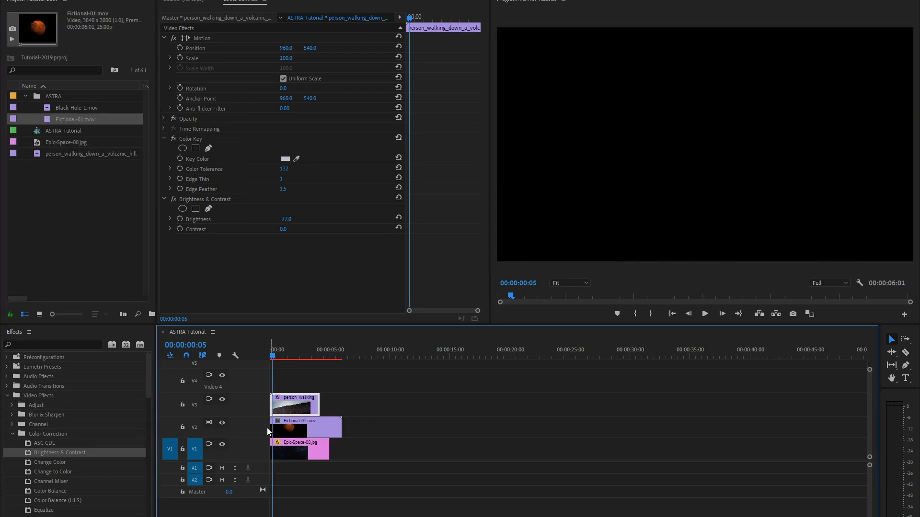